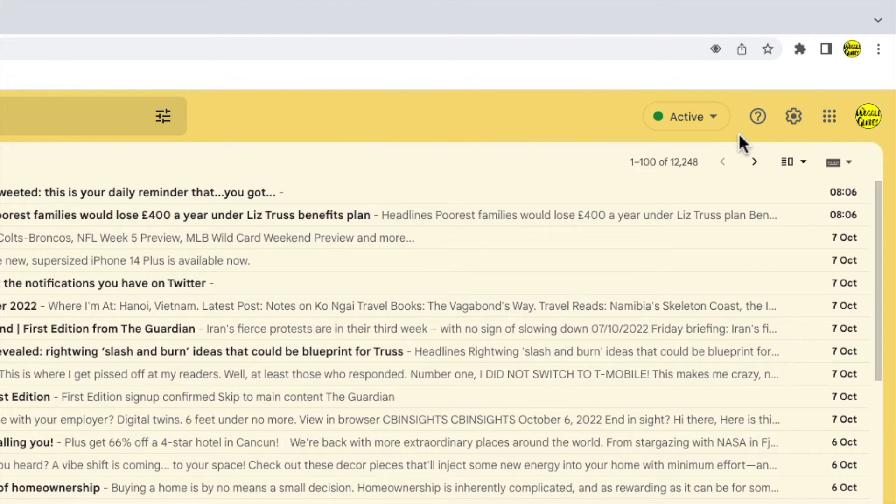
mouse_move(794, 116)
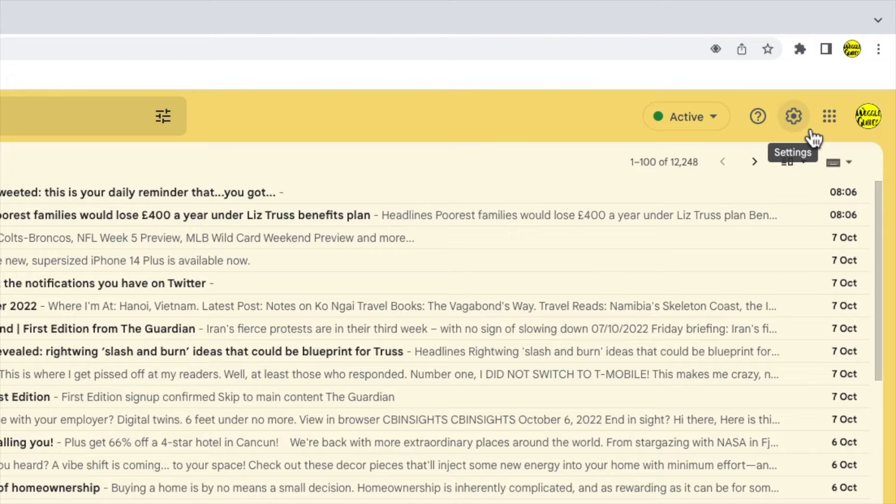
Open Gmail's full settings from the gear's Quick settings panel.
click(794, 116)
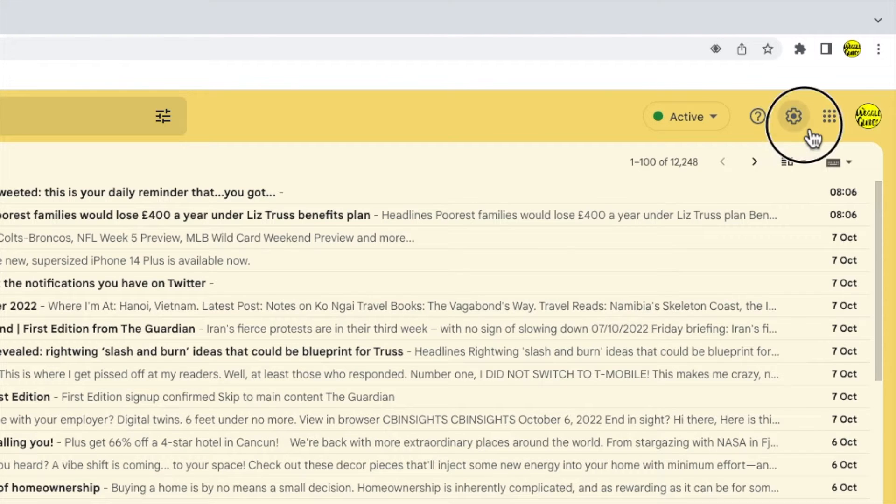
click(794, 116)
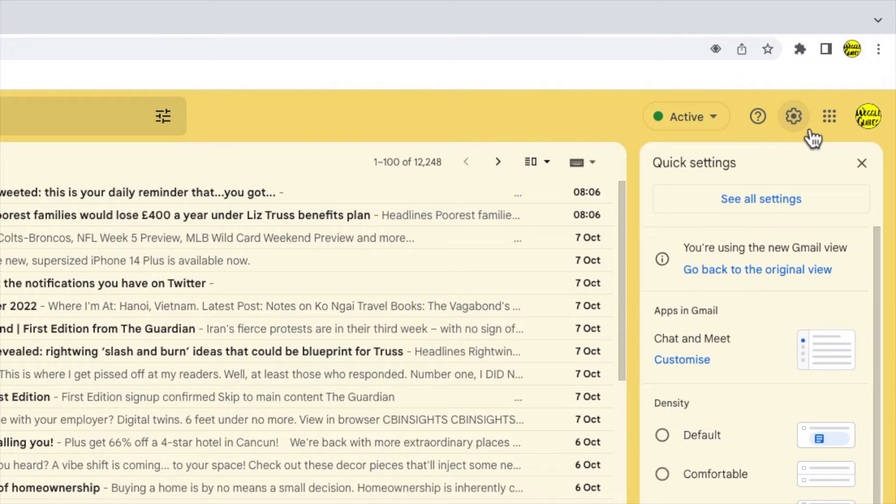
mouse_move(823, 205)
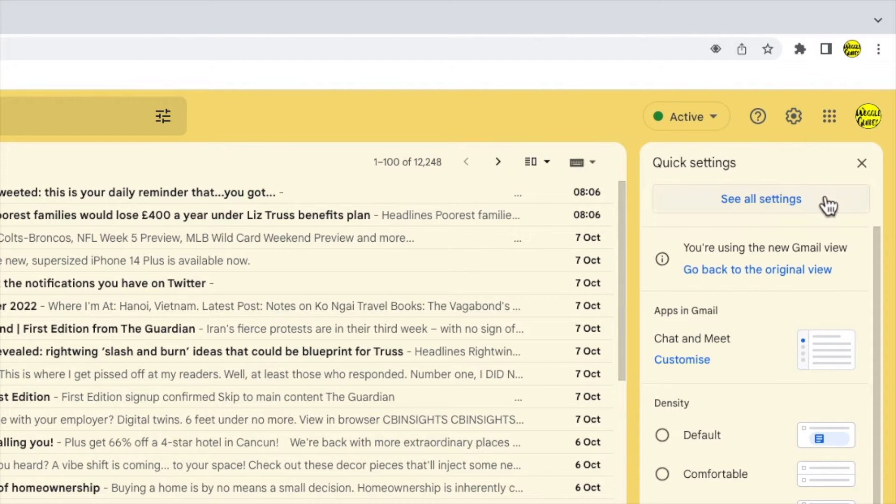
click(670, 485)
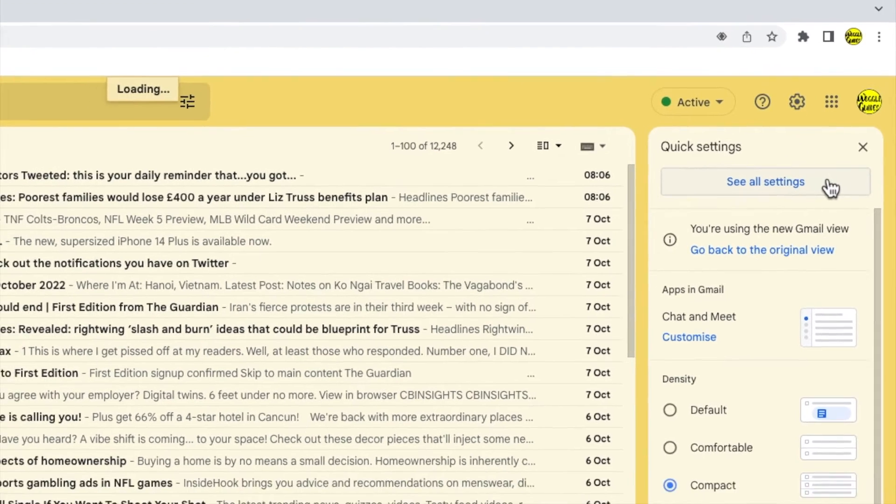
click(766, 182)
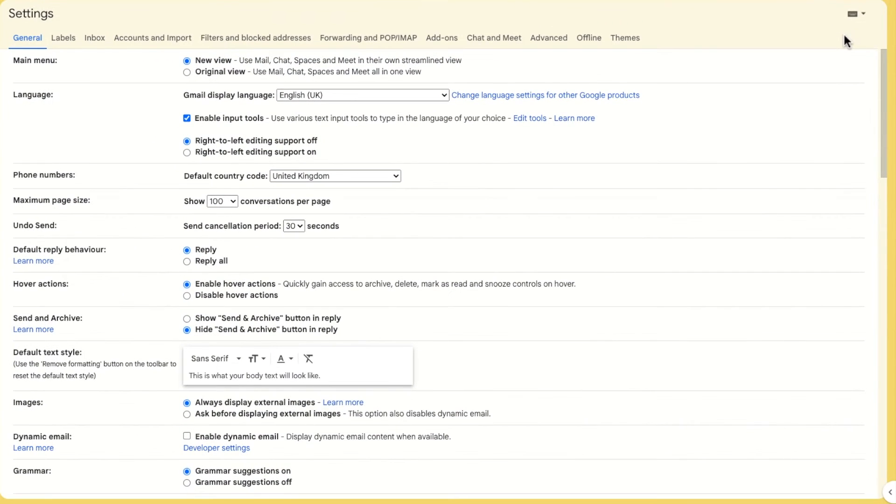
mouse_move(525, 56)
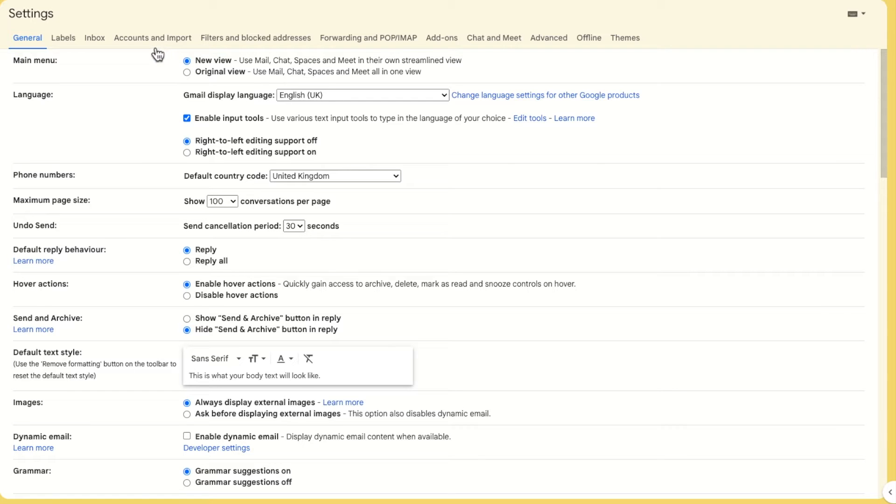
Start 'Import mail and contacts' from the Accounts and Import settings.
click(153, 38)
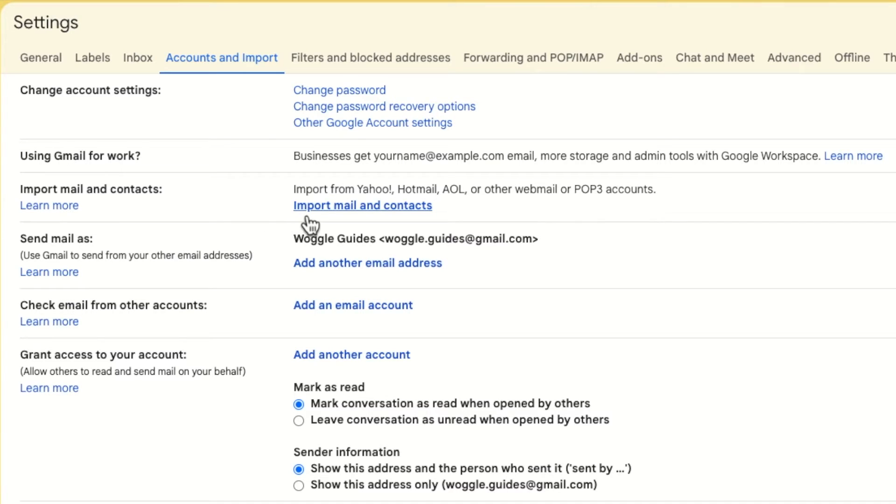
click(362, 205)
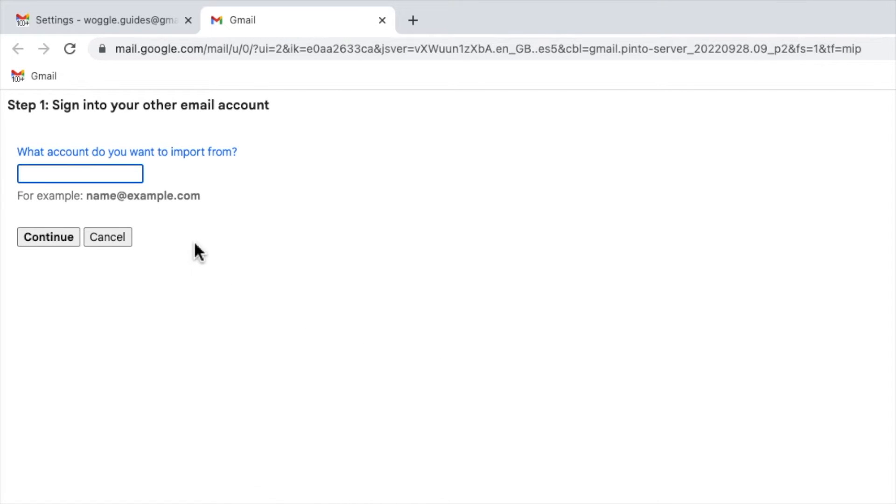
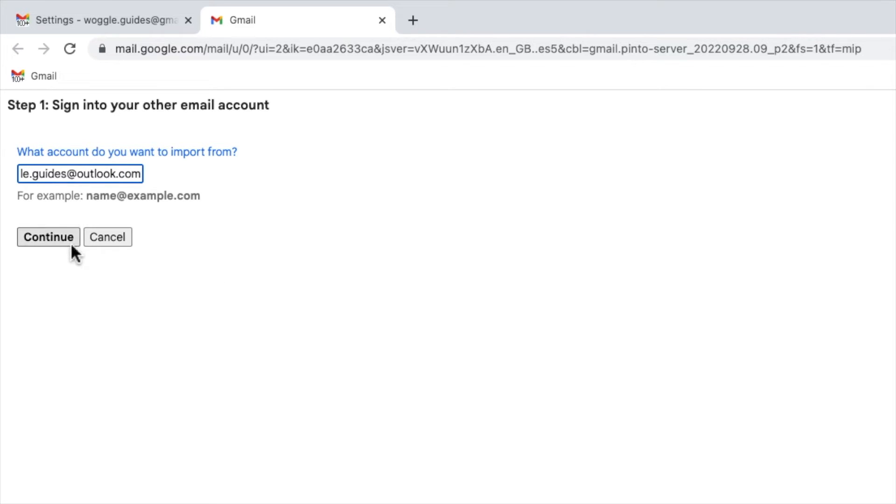
Submit the Outlook address and accept the ShuttleCloud notice to reach Microsoft sign-in.
click(48, 237)
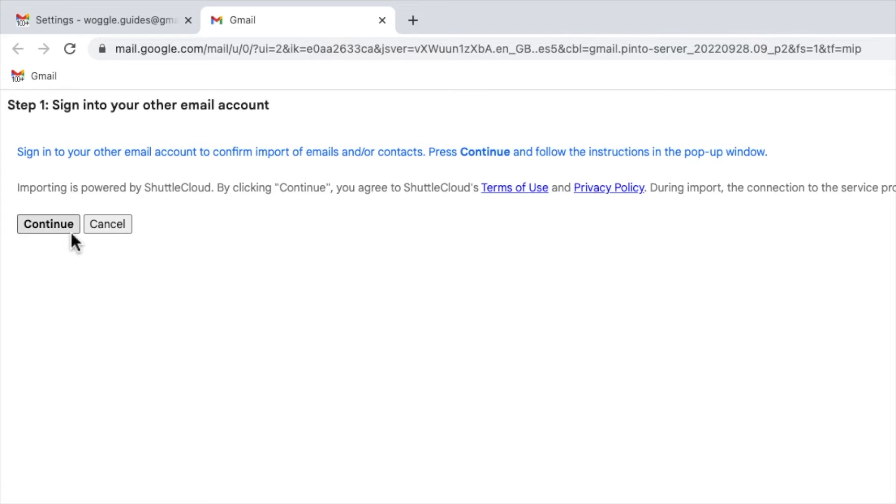
click(48, 224)
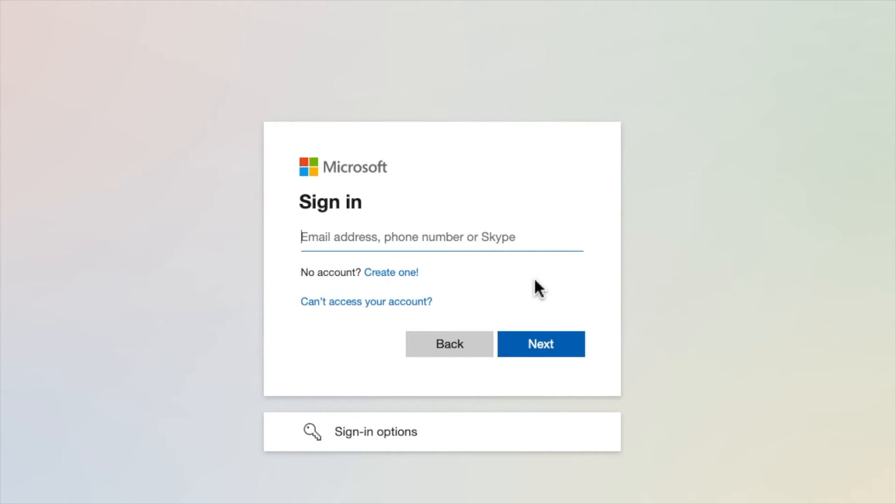
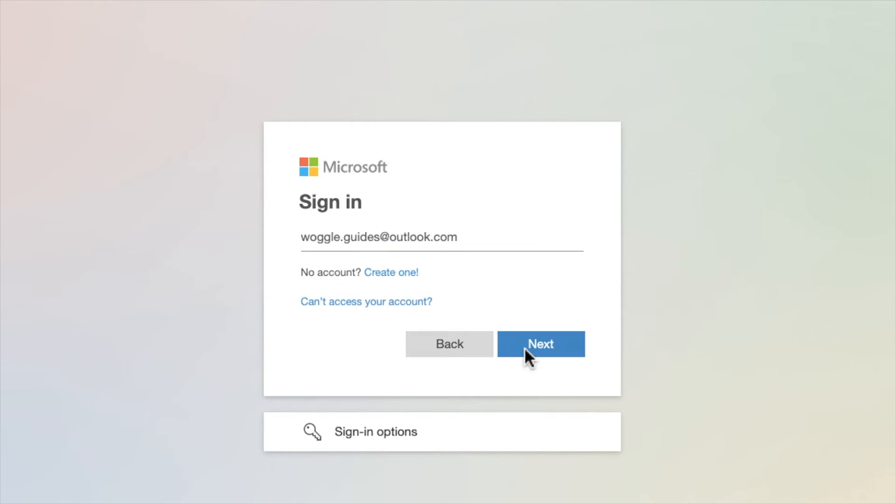
Sign in to the Outlook account and allow ShuttleCloud Migration access.
click(540, 344)
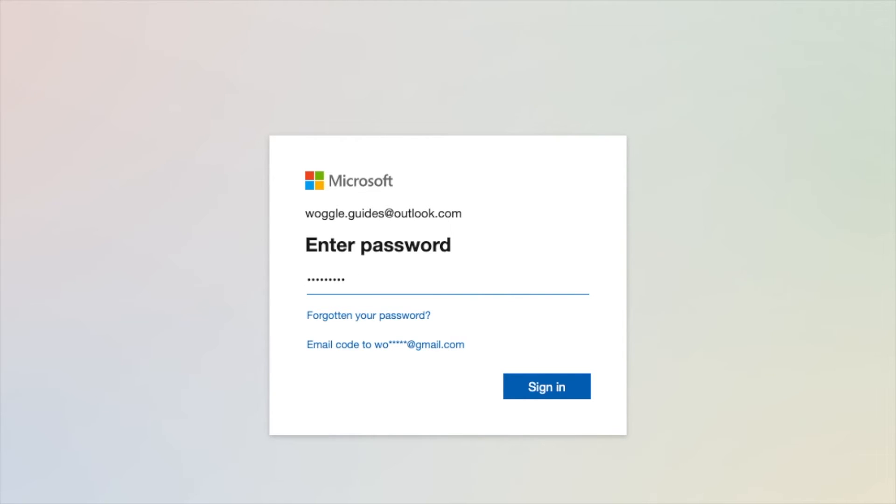
click(546, 386)
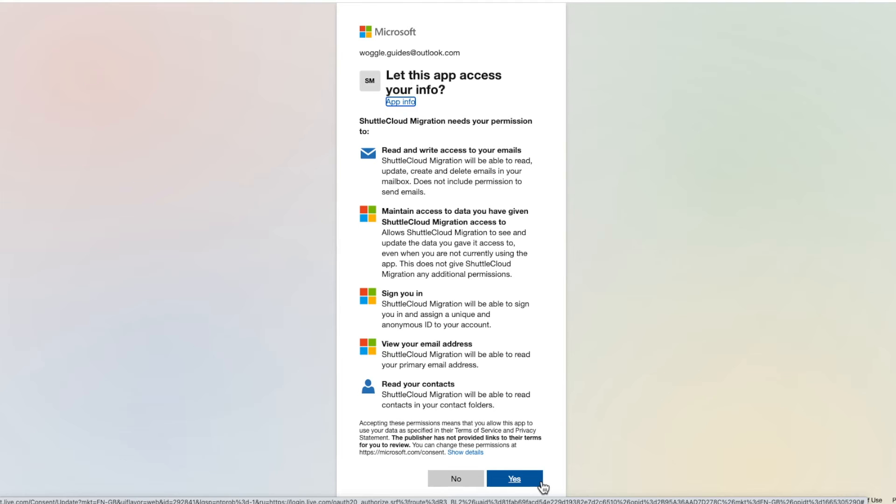
click(514, 478)
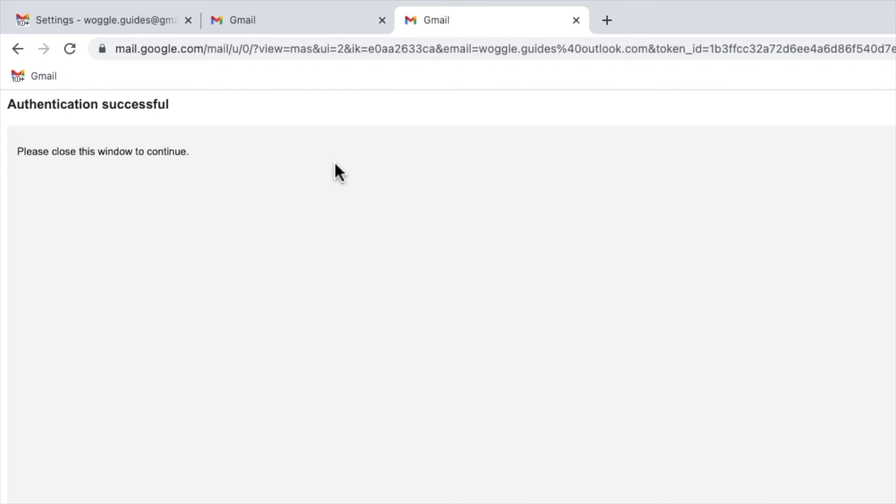
mouse_move(369, 158)
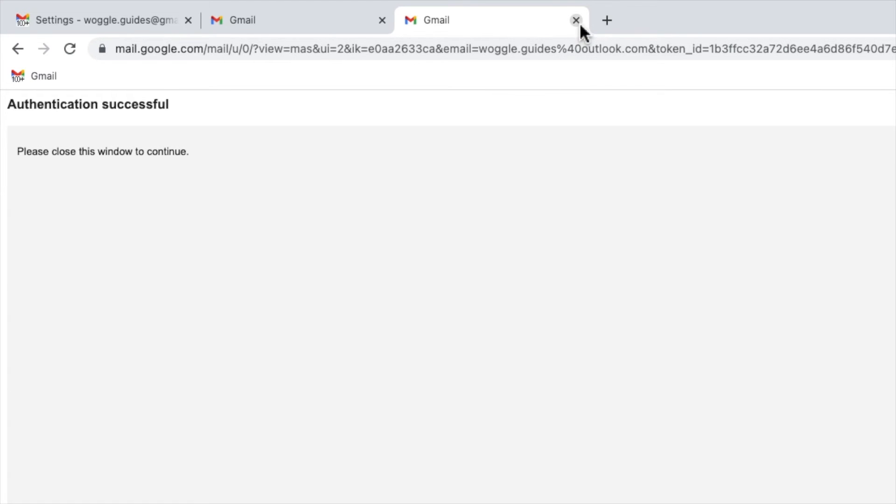
Close the 'Authentication successful' window to return to the import options.
click(576, 20)
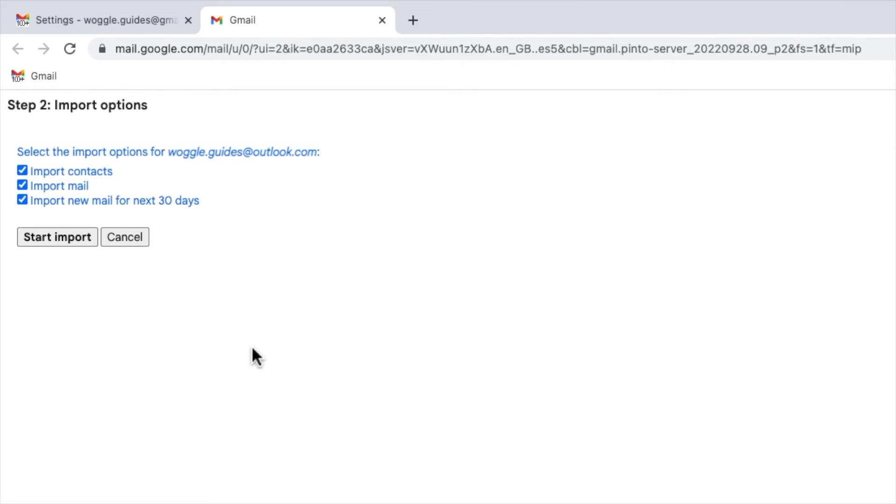
mouse_move(253, 197)
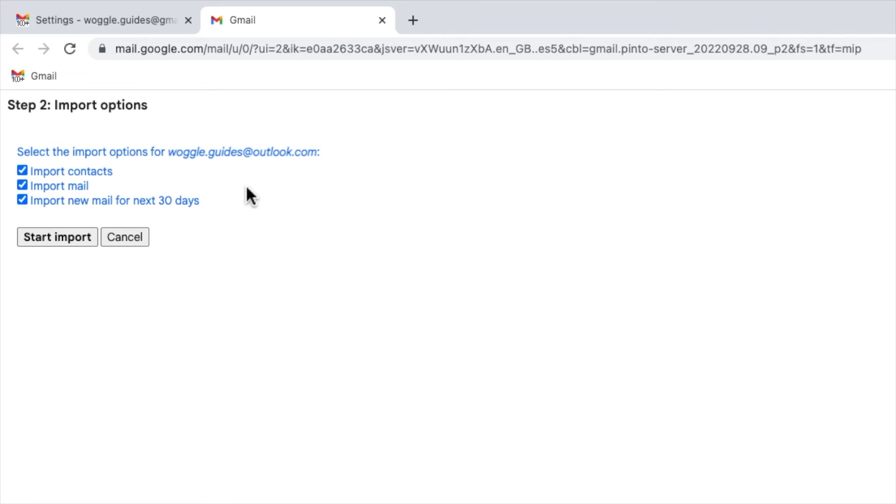
mouse_move(237, 226)
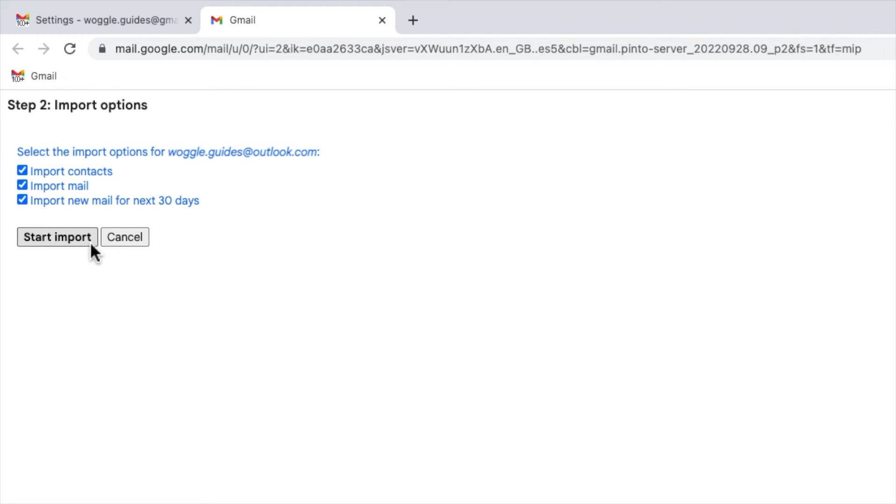
Start importing contacts, mail and 30 days of new mail with all boxes ticked.
click(57, 237)
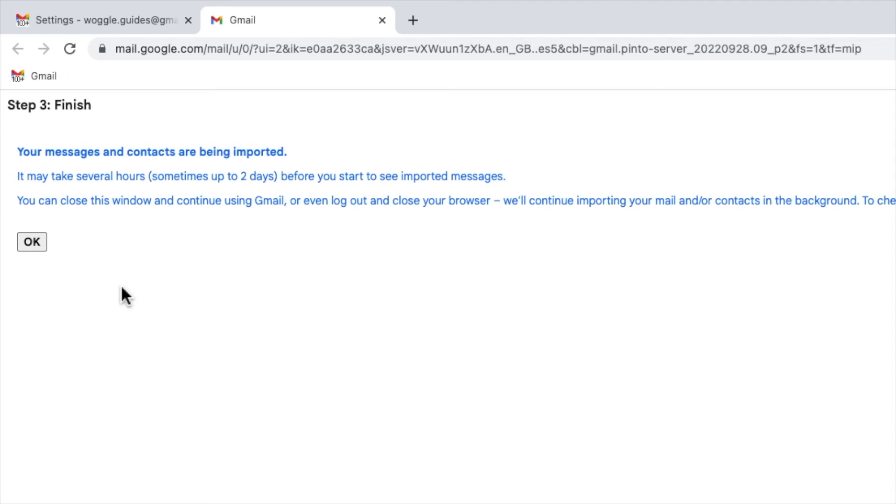
mouse_move(93, 288)
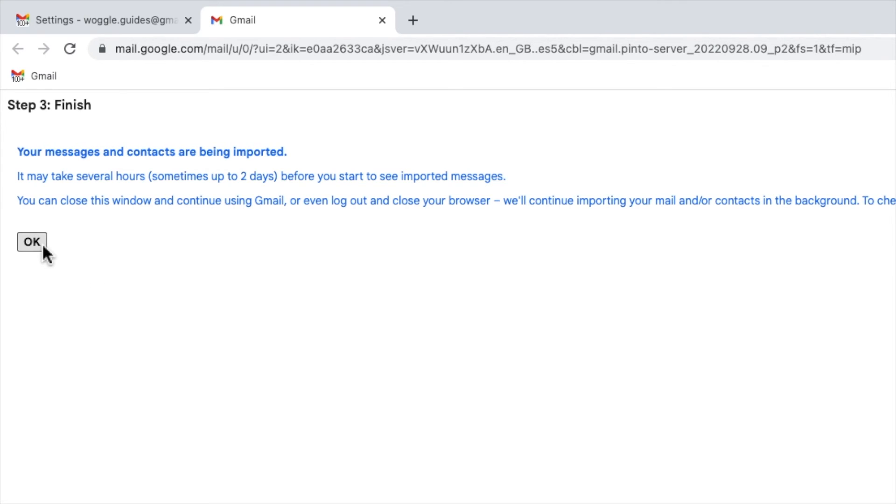
Dismiss the Step 3 Finish page with OK.
click(31, 242)
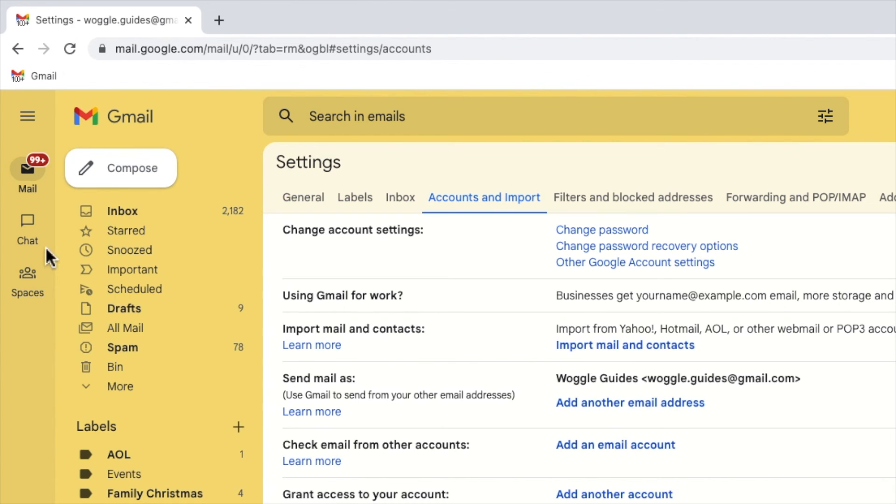